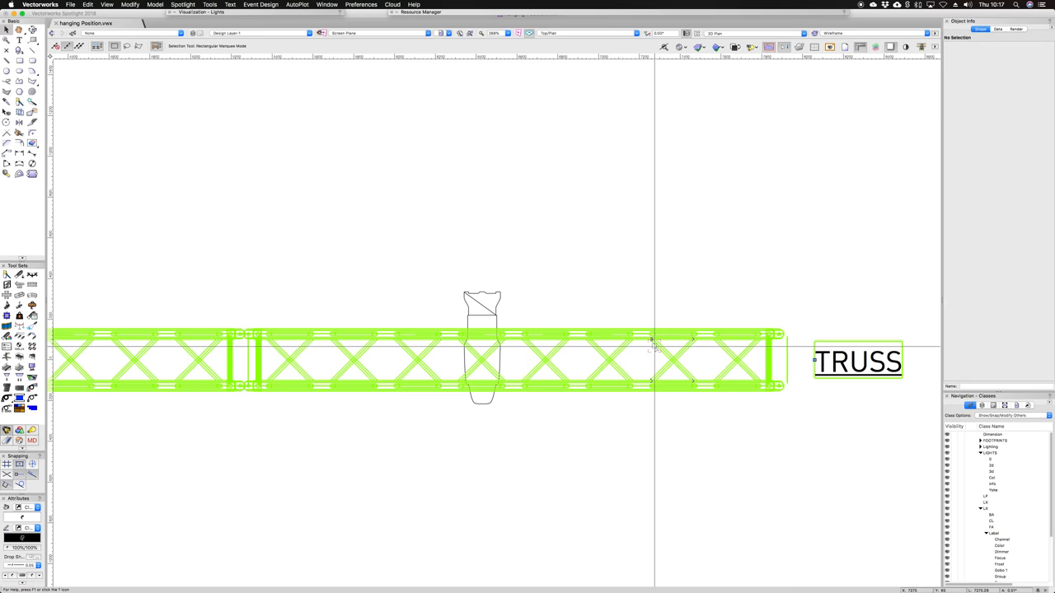
Step: Inspect the instrument, then open the TRUSS hanging position's geometry showing three truss pieces
click(482, 346)
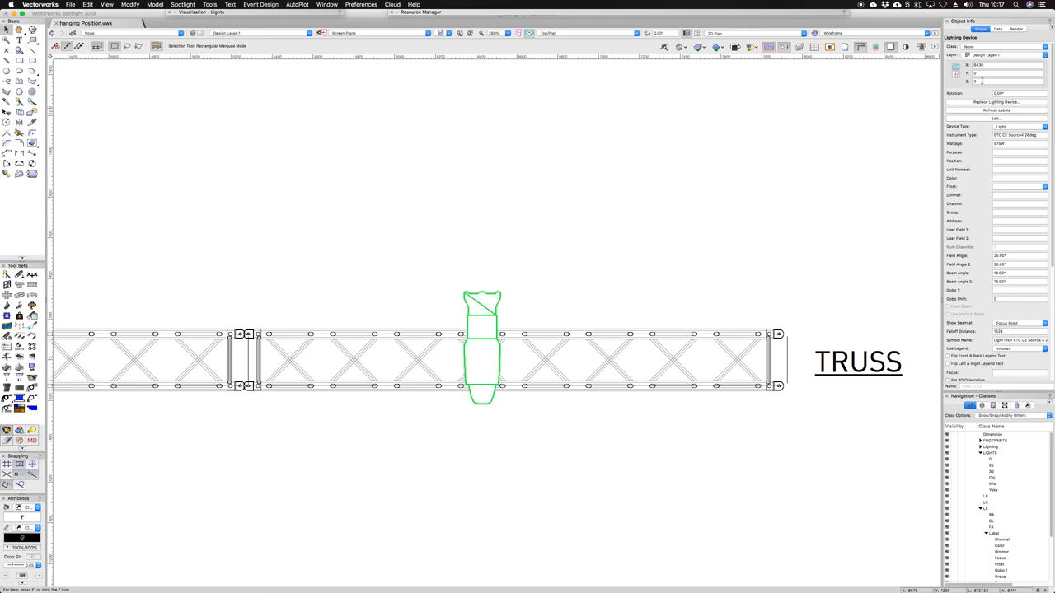
click(589, 333)
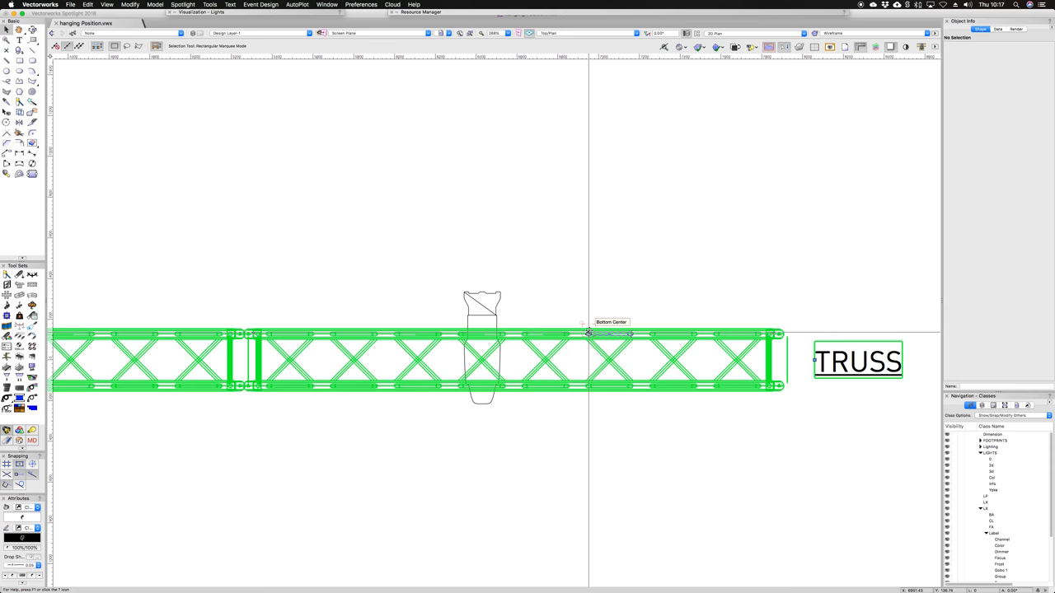
click(589, 334)
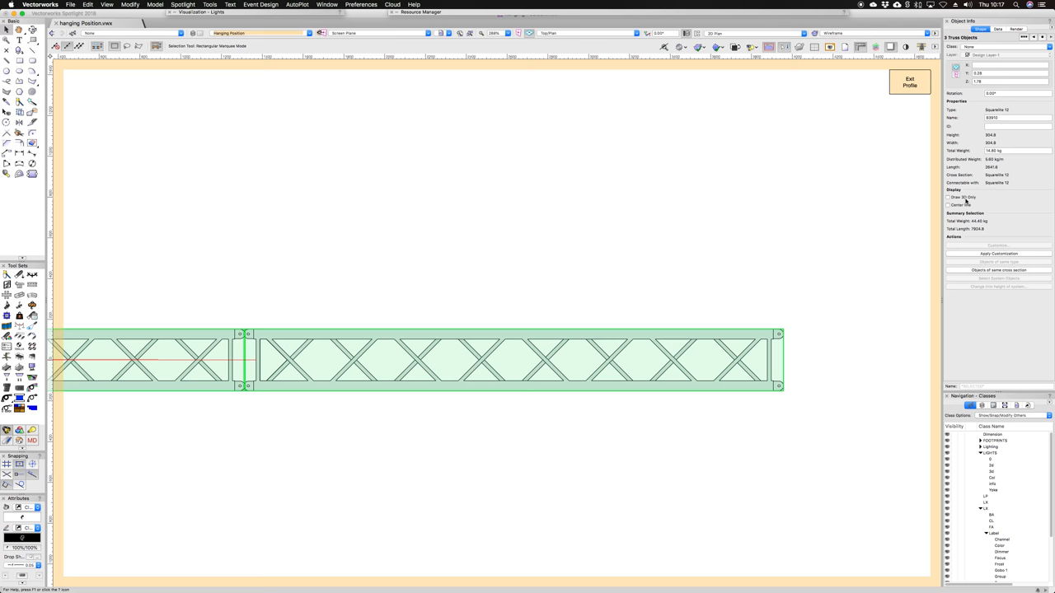
click(910, 82)
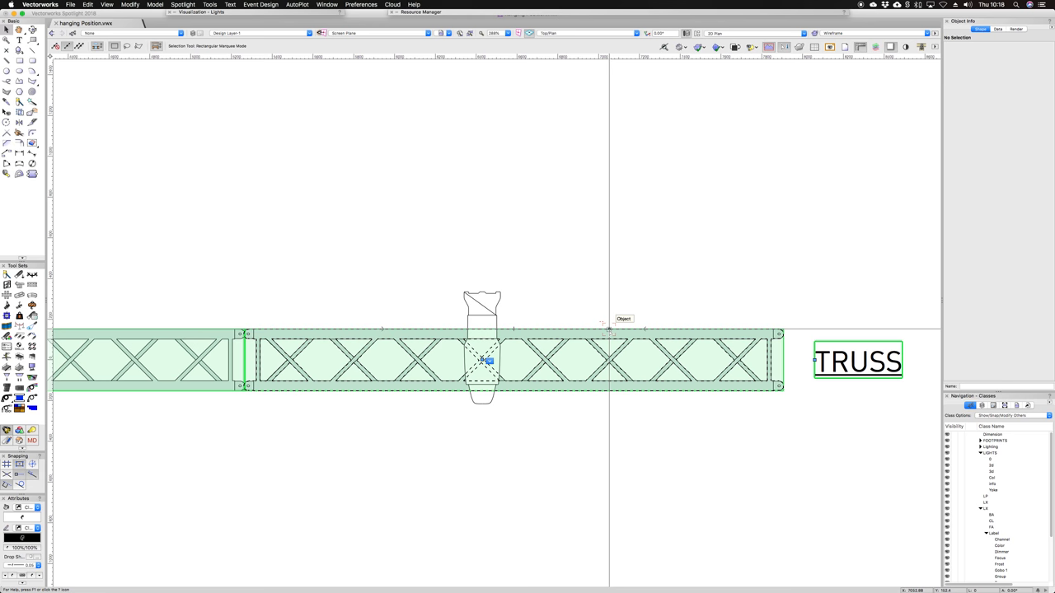
Step: Exit Profile to leave geometry editing and return to the truss plan
click(495, 360)
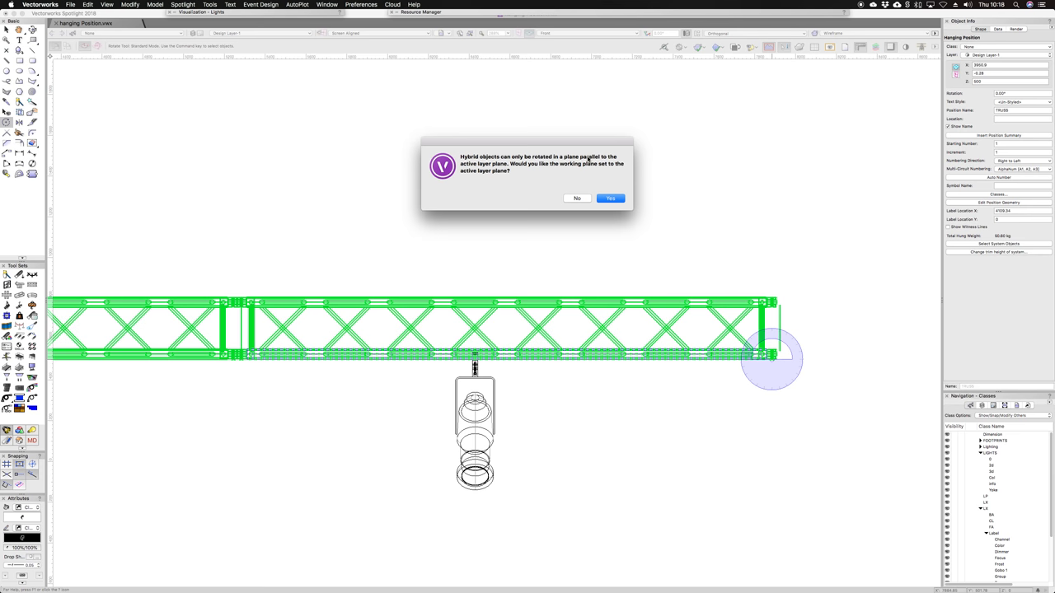
Step: Answer the working-plane prompt while rotating the TRUSS hanging position
click(610, 198)
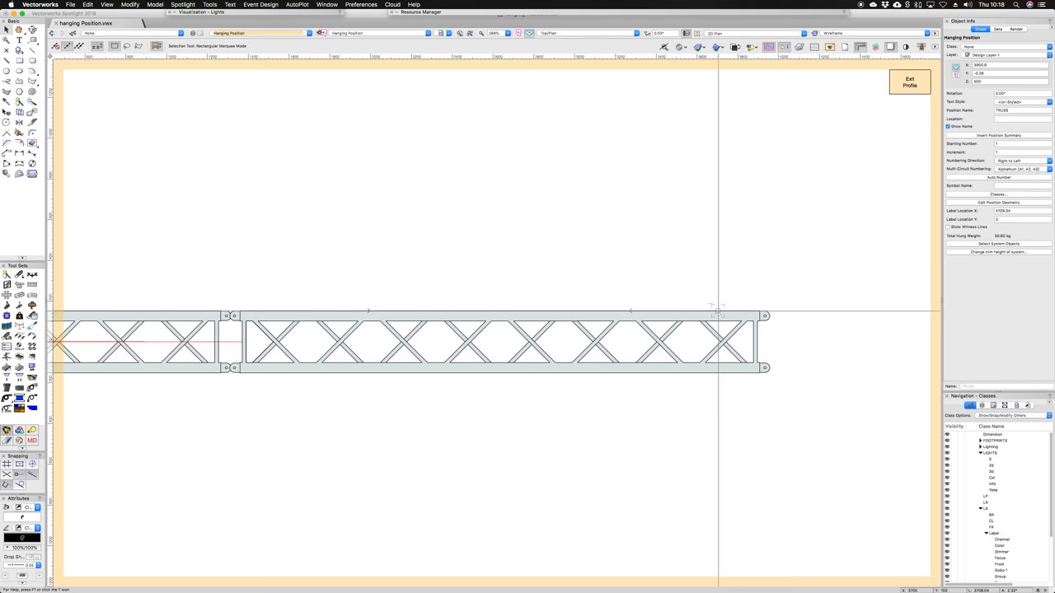
Step: Mark the hanging position's two axis end points along the truss
click(412, 340)
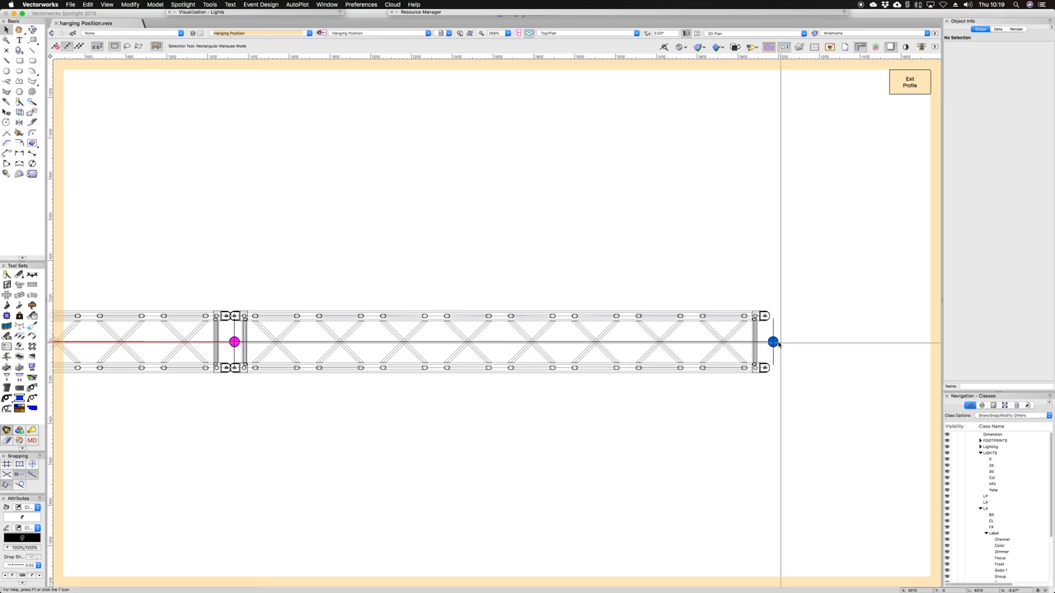
click(494, 341)
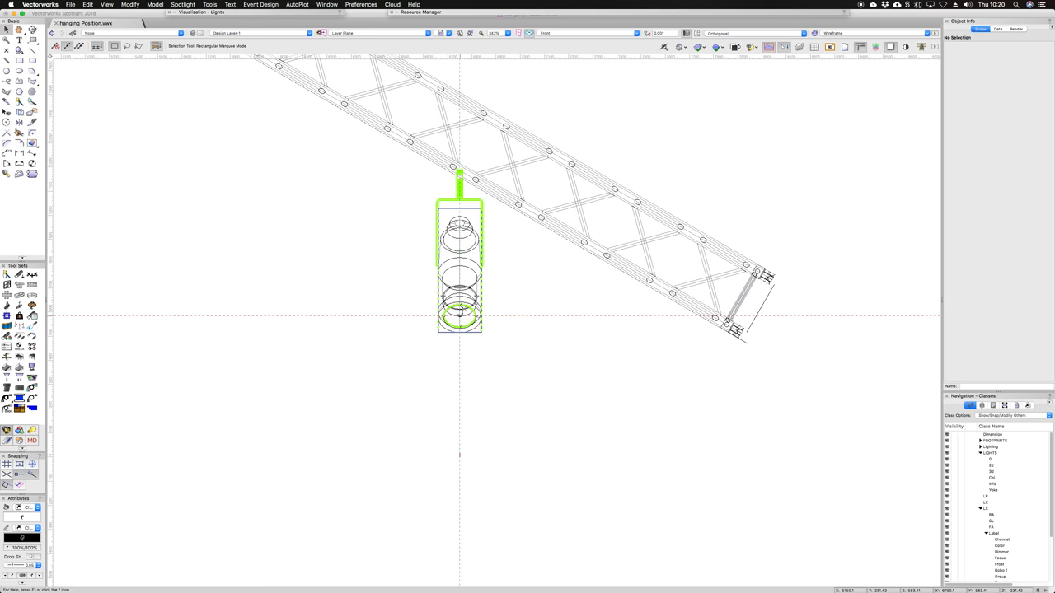
Step: Select the lighting instrument to confirm Position TRUSS and height 1154.5
click(459, 256)
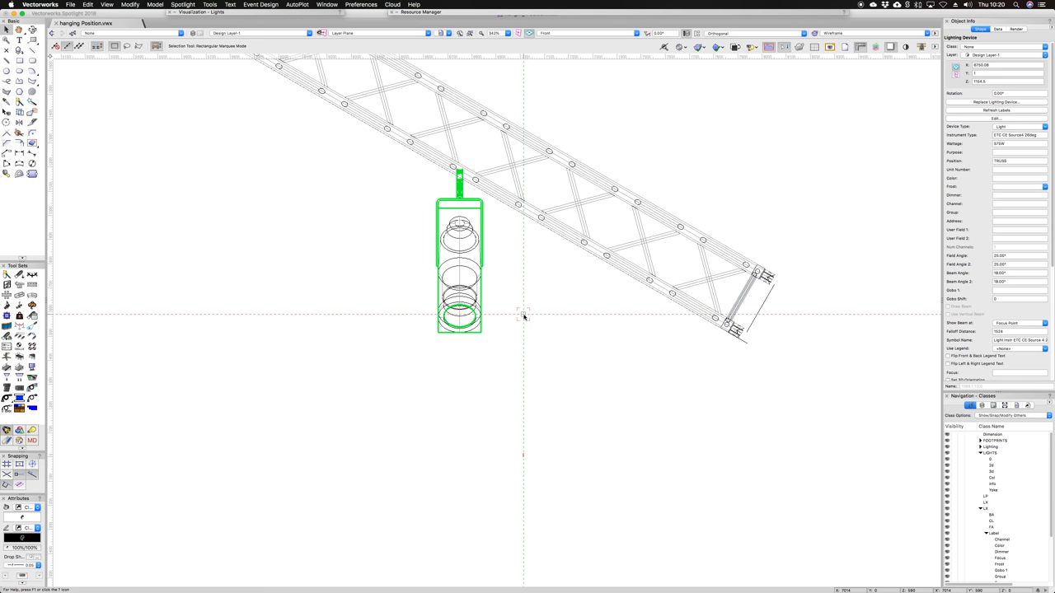